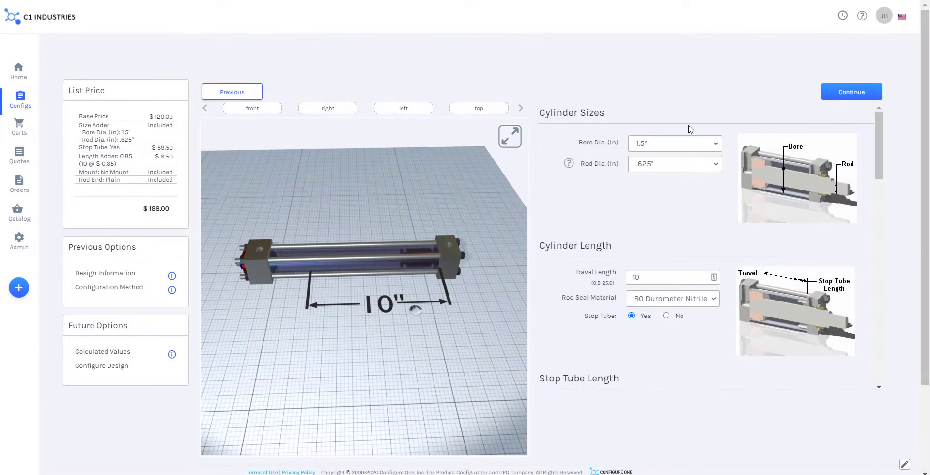
Give the cylinder the 3.25" bore and MX1 NFPA mount, then move to the truck body configuration
click(674, 143)
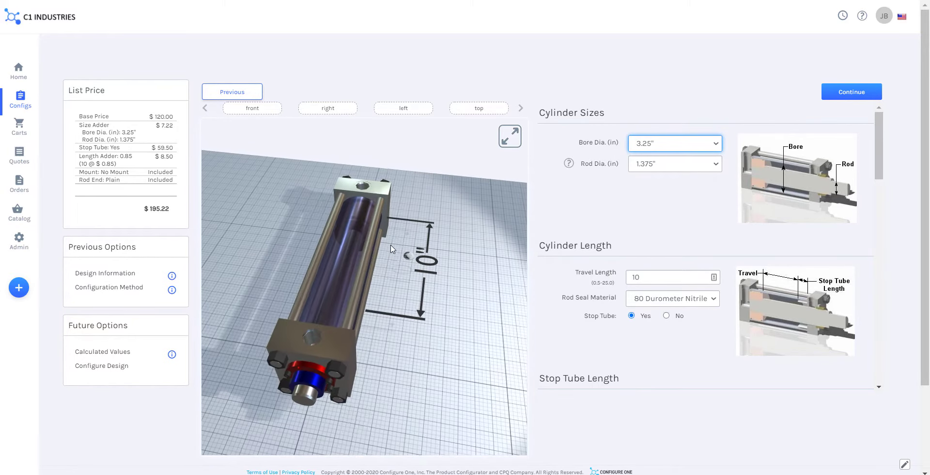
scroll(down, 3)
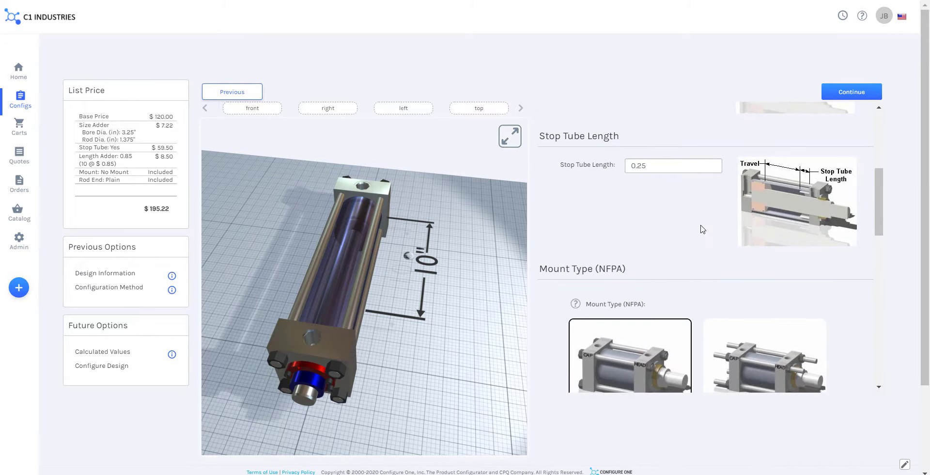
click(764, 257)
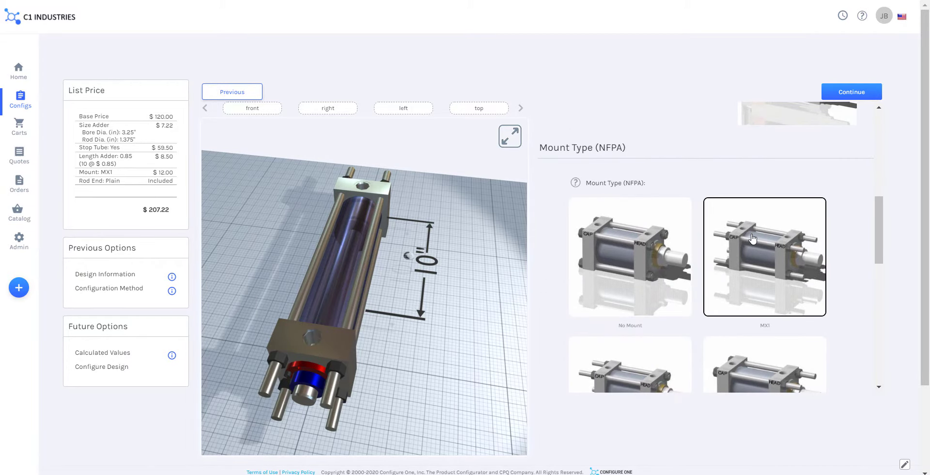
scroll(down, 3)
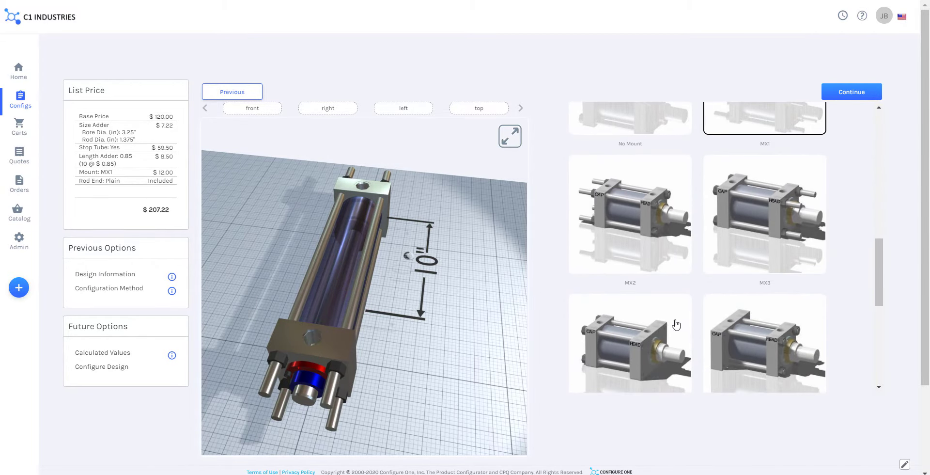
click(630, 343)
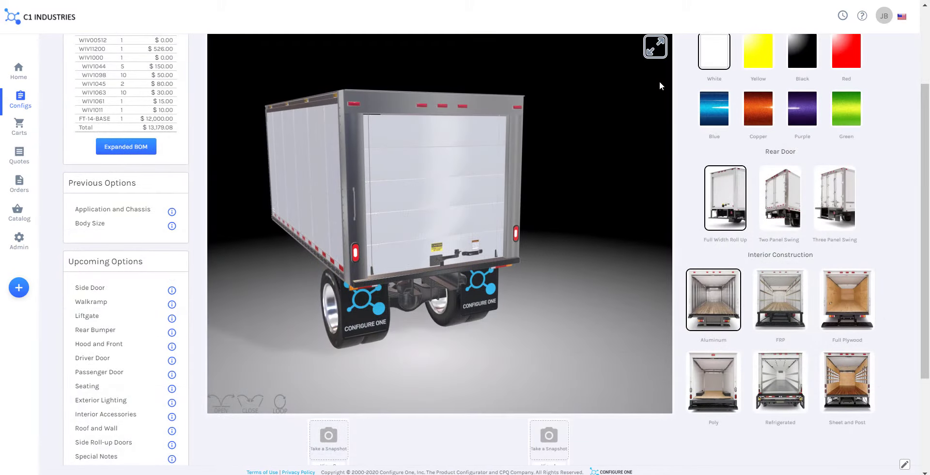
Paint the truck body red (after blue), fit three-panel swing rear doors and show them closed
click(714, 110)
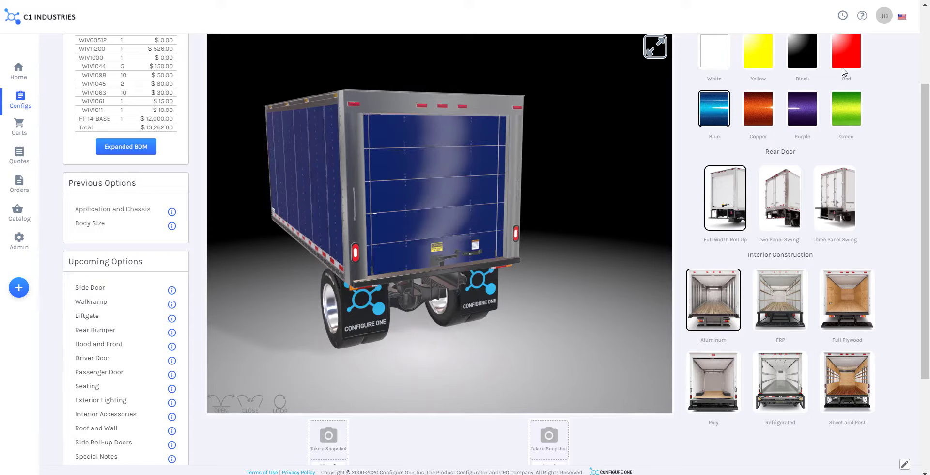
click(844, 52)
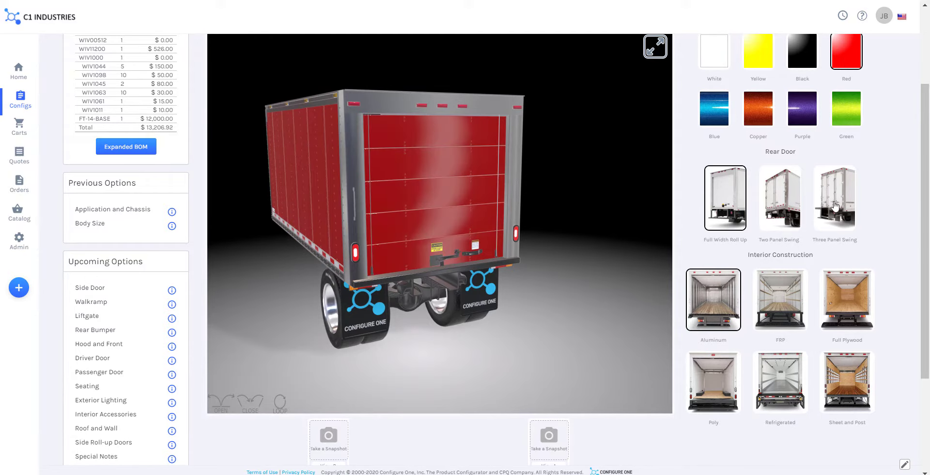
click(834, 198)
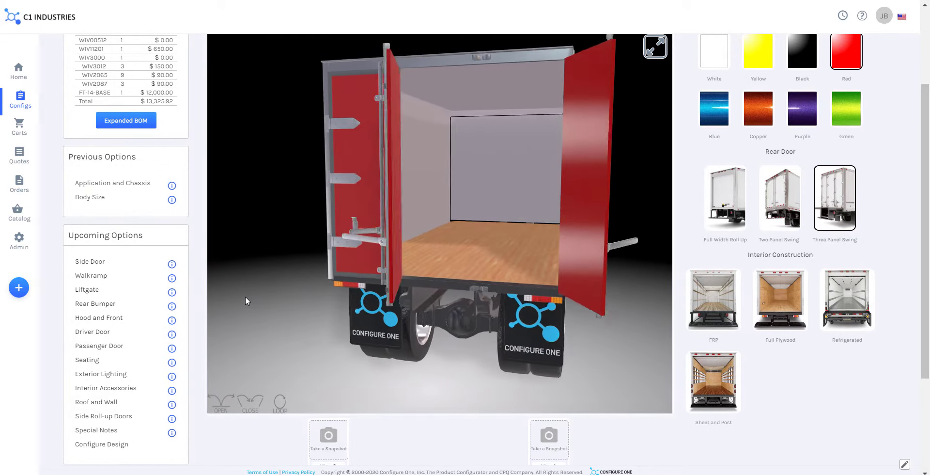
click(250, 403)
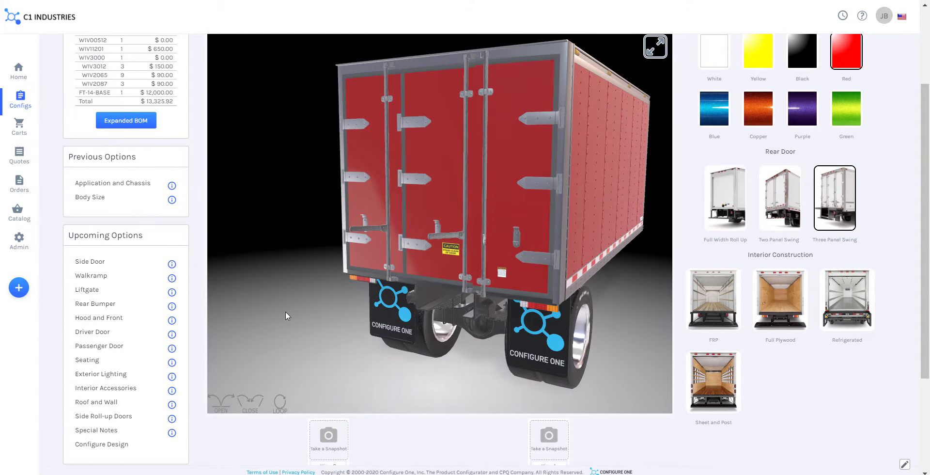
click(328, 436)
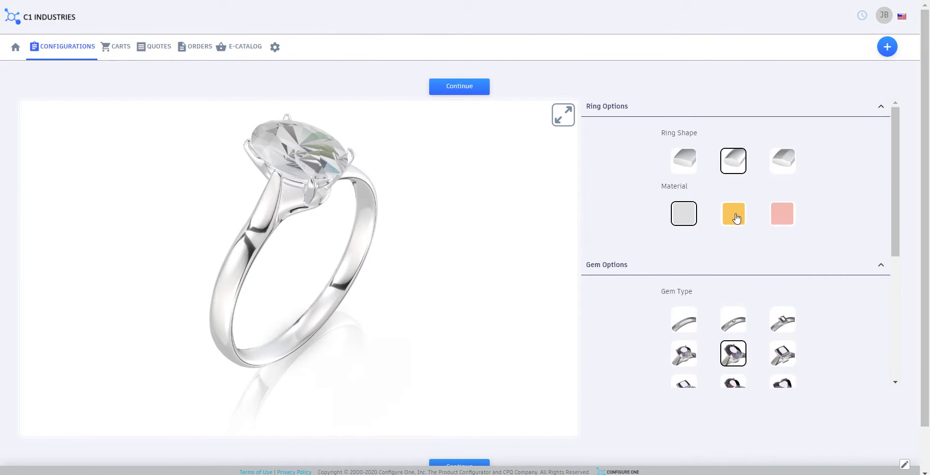
Make the ring rose gold with a pear-shaped light blue gem and rotate it for a look
click(733, 213)
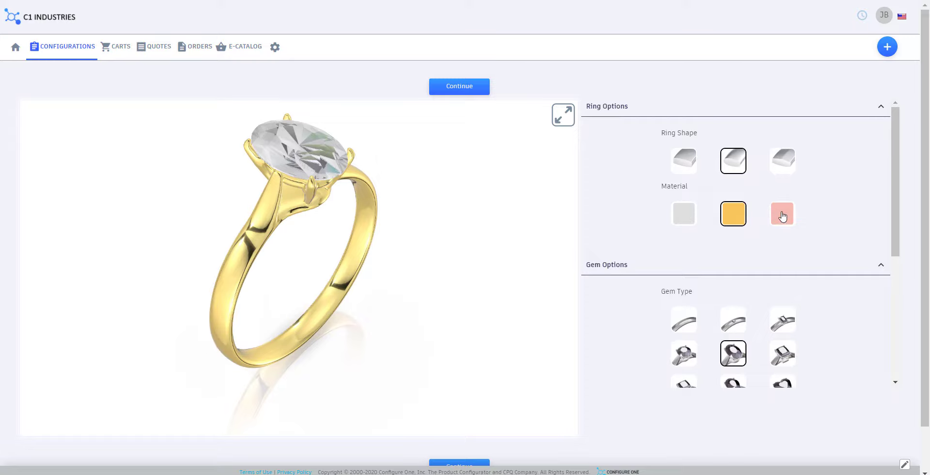
click(782, 213)
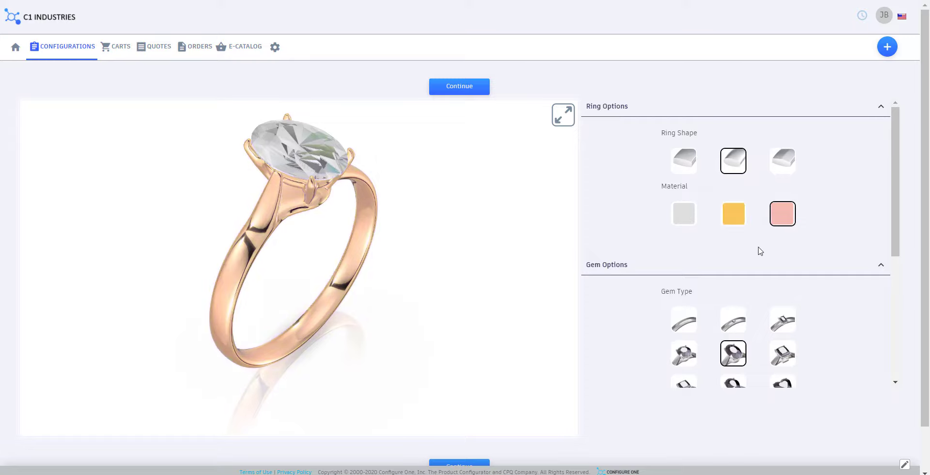
scroll(down, 3)
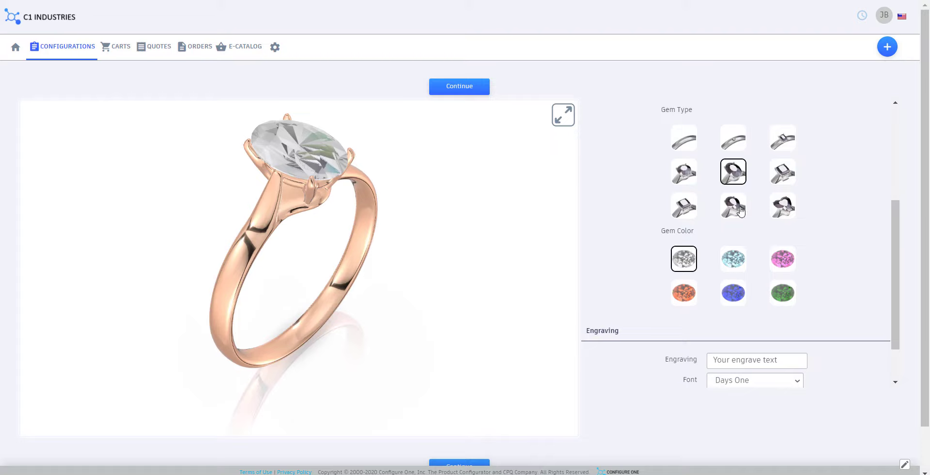
click(733, 206)
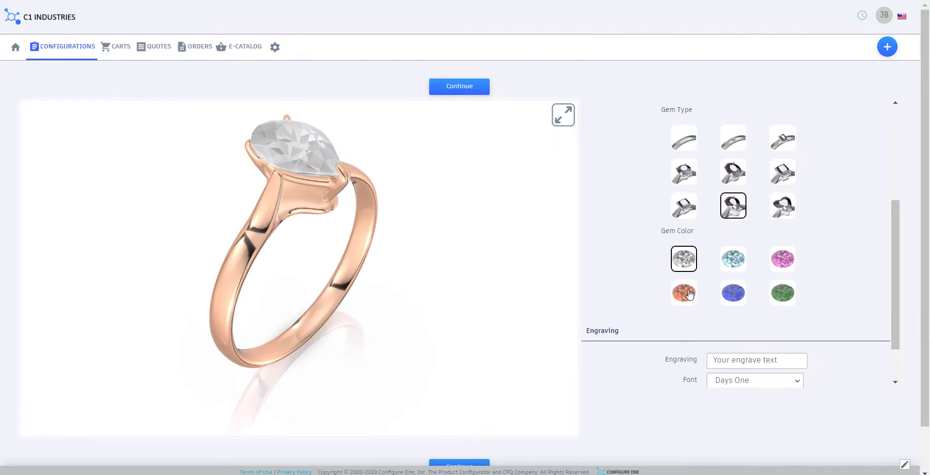
click(732, 258)
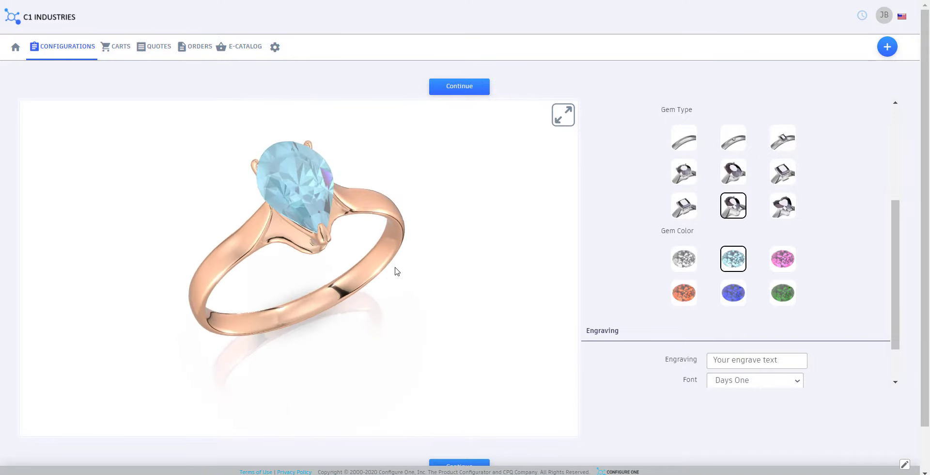
drag(397, 271, 324, 250)
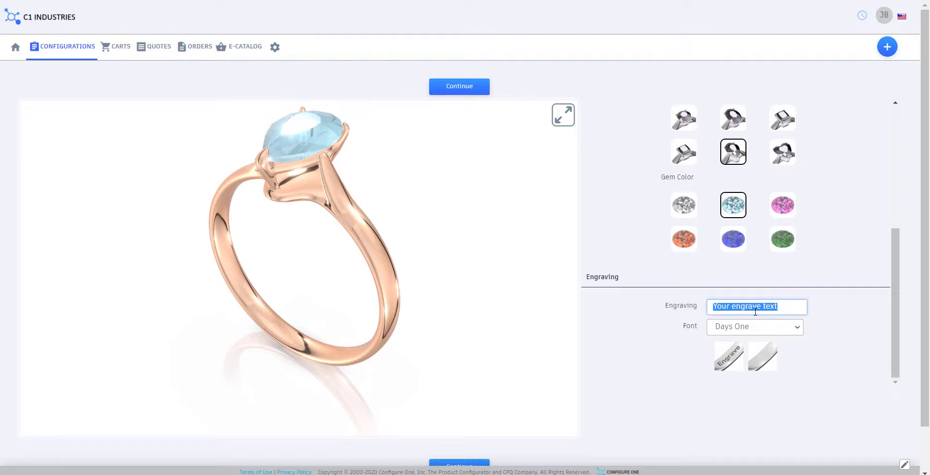
Engrave 'Forever Yours' on the ring and rotate it to show the engraving
text(Forever Yours)
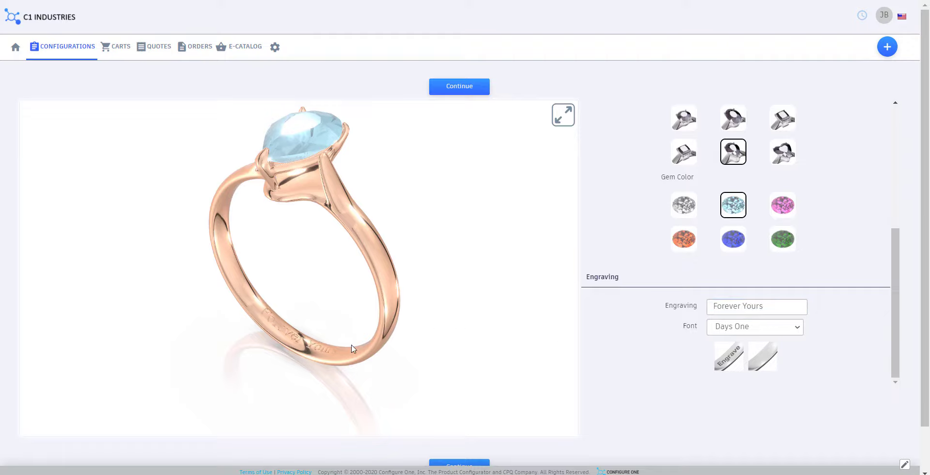
drag(352, 348, 330, 377)
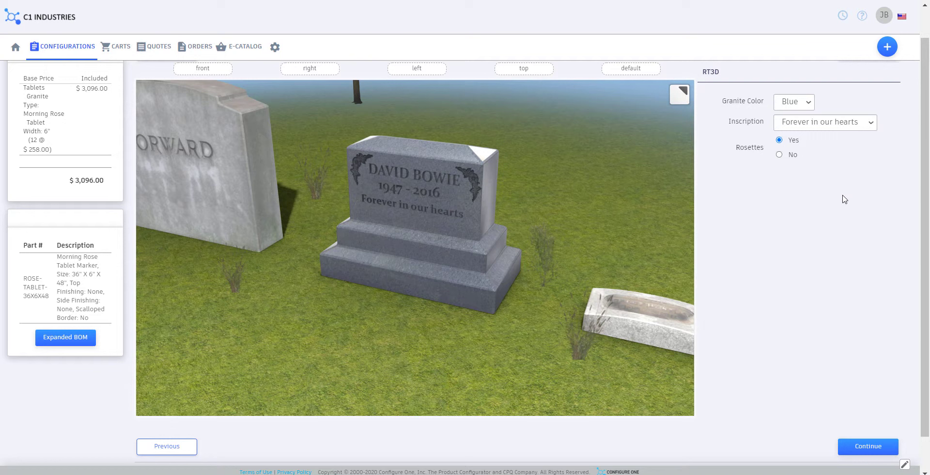
Set the headstone granite to Gray, inscription 'In loving memory', and Rosettes to No
click(793, 101)
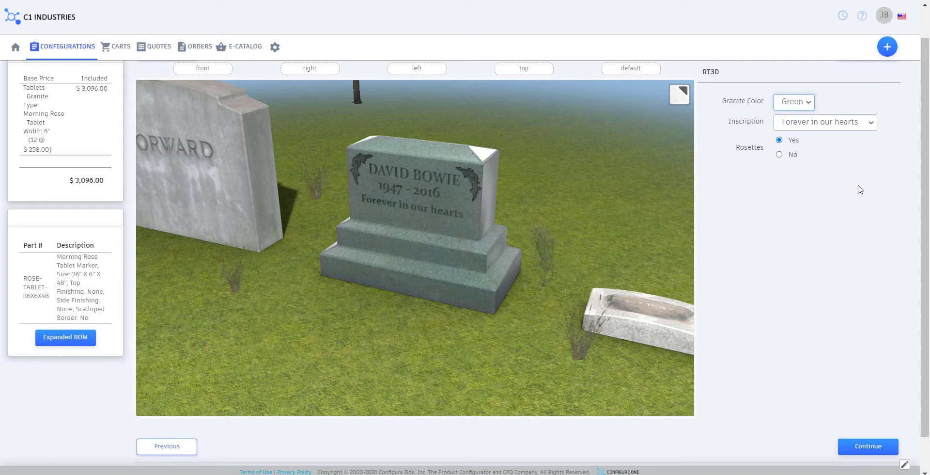
click(793, 102)
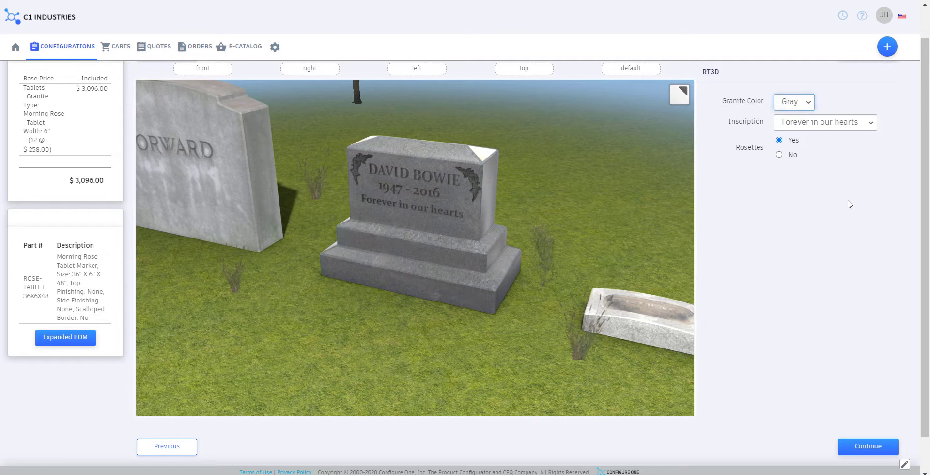
click(823, 122)
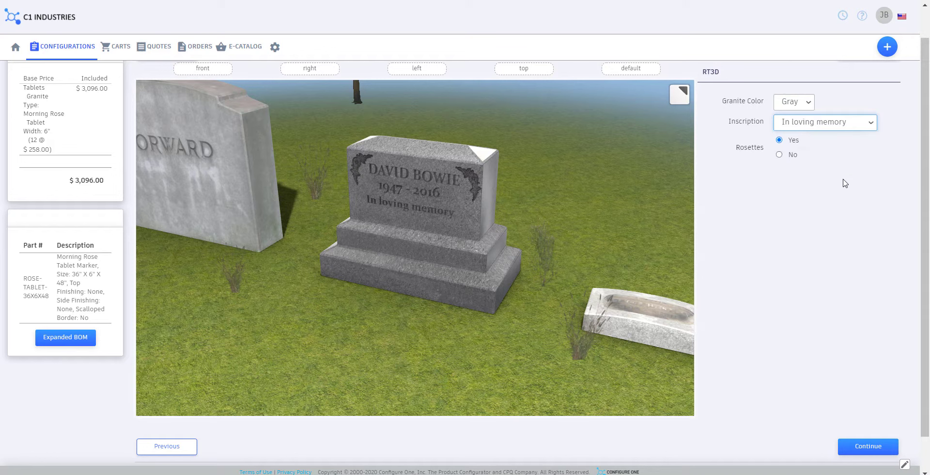
click(778, 154)
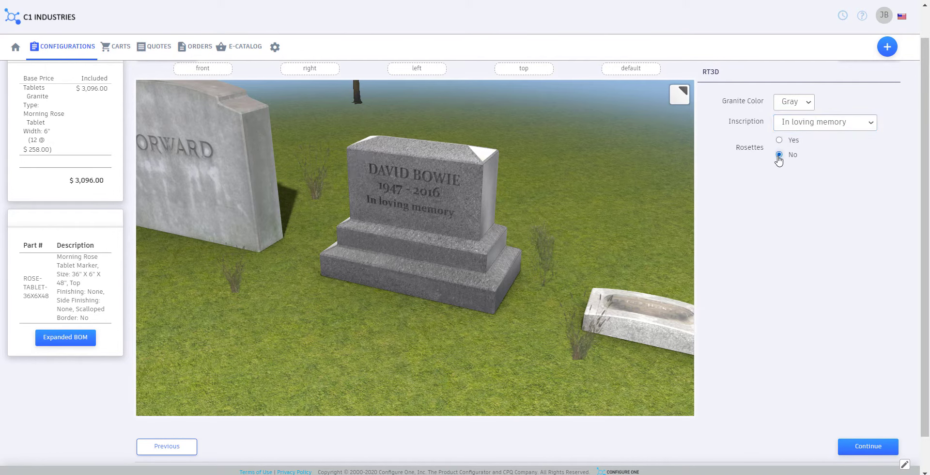
click(778, 140)
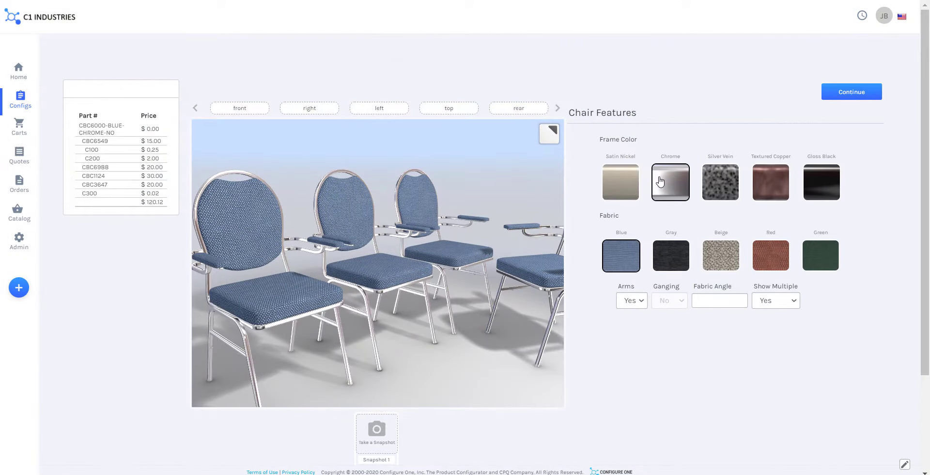
Give the chrome chairs gray fabric and no arms, then launch the Hussey 'Design your chair today' configurator
click(669, 254)
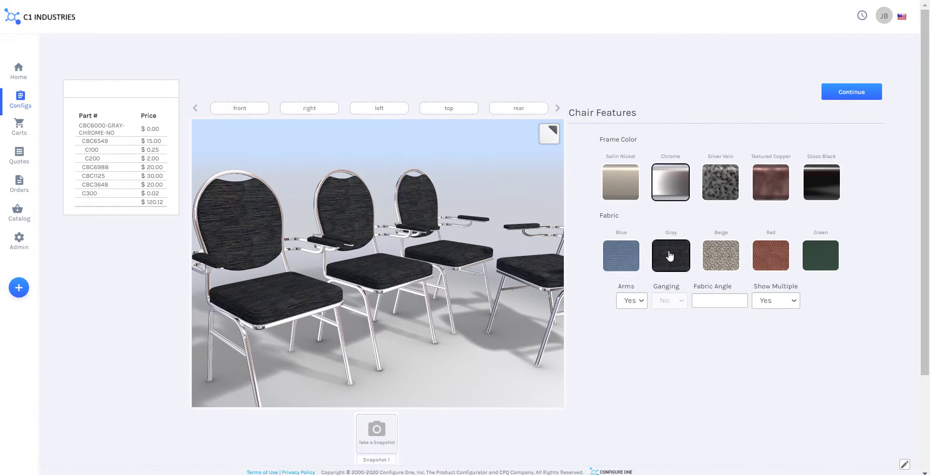
click(631, 299)
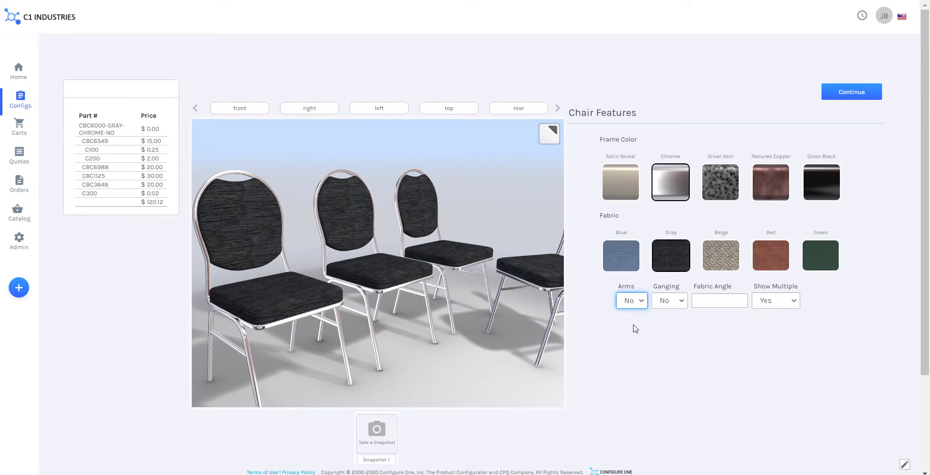
click(775, 299)
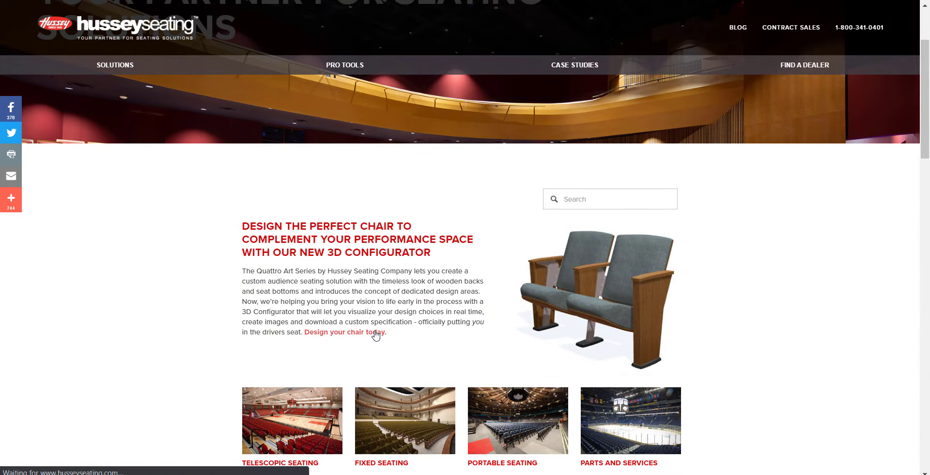
click(343, 331)
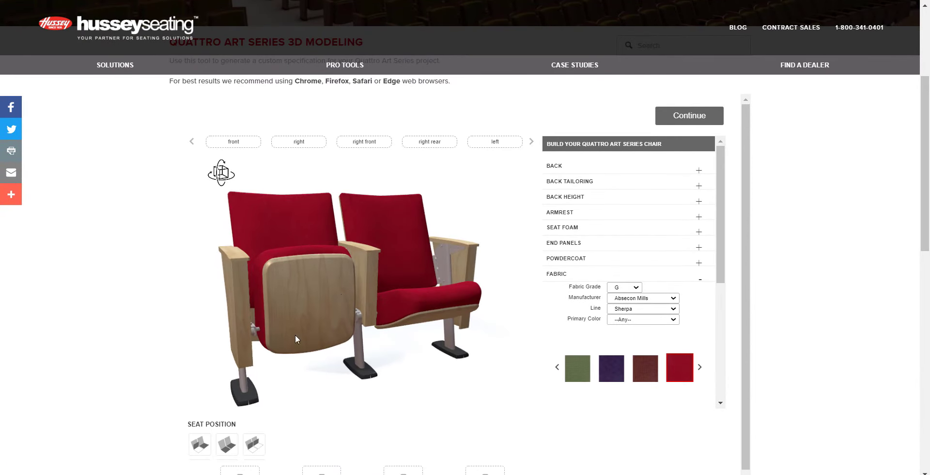
Choose navy Whisper fabric and Red Oak wood for the Quattro chairs, continue to the download form and enter 'Jan'
click(226, 444)
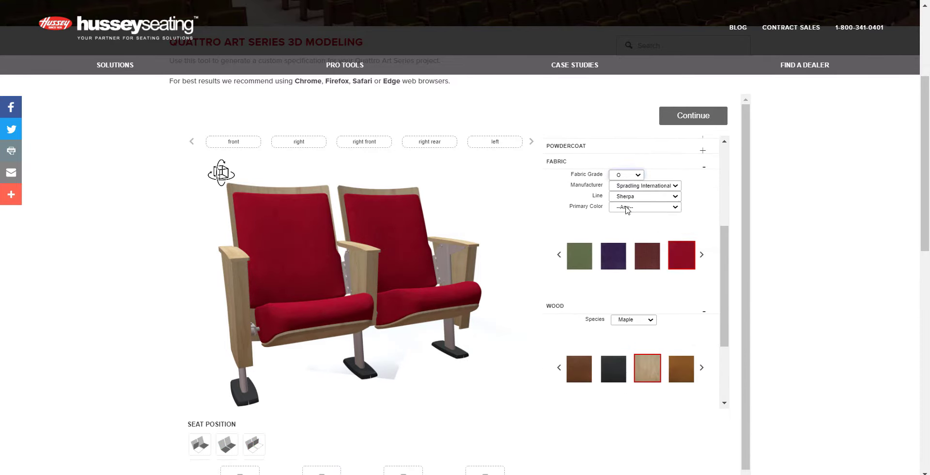
click(644, 195)
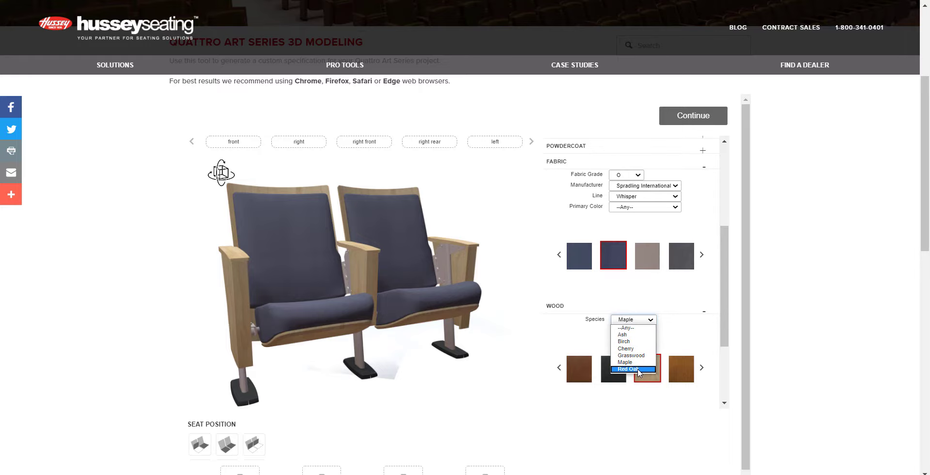
click(634, 368)
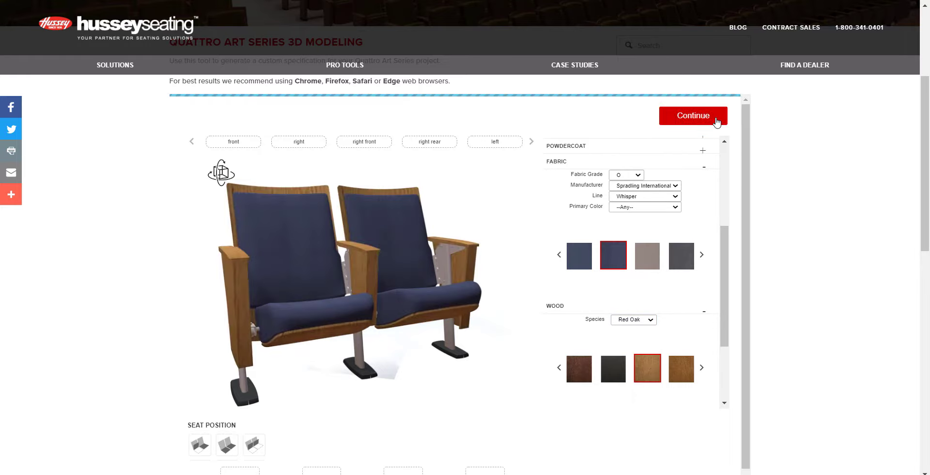
click(692, 115)
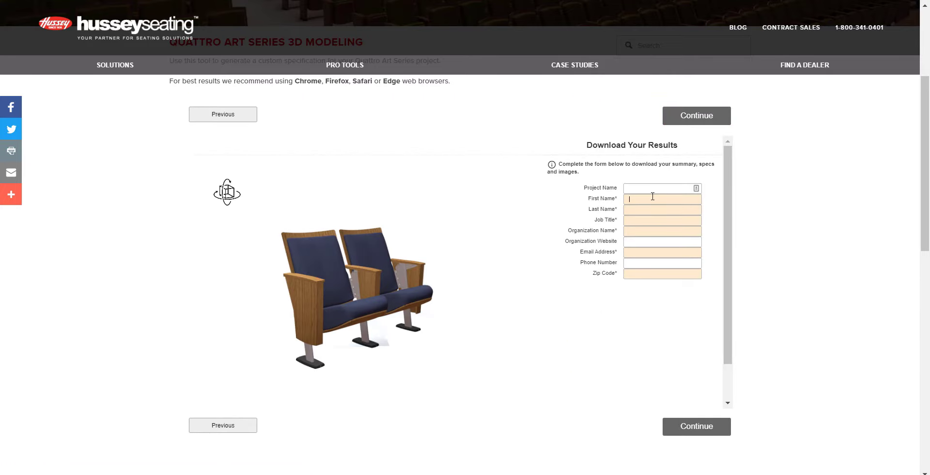
text(Jan)
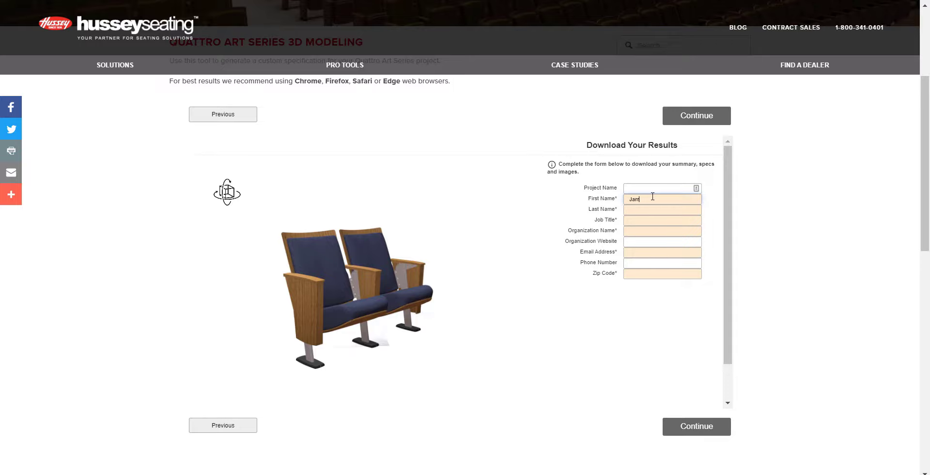